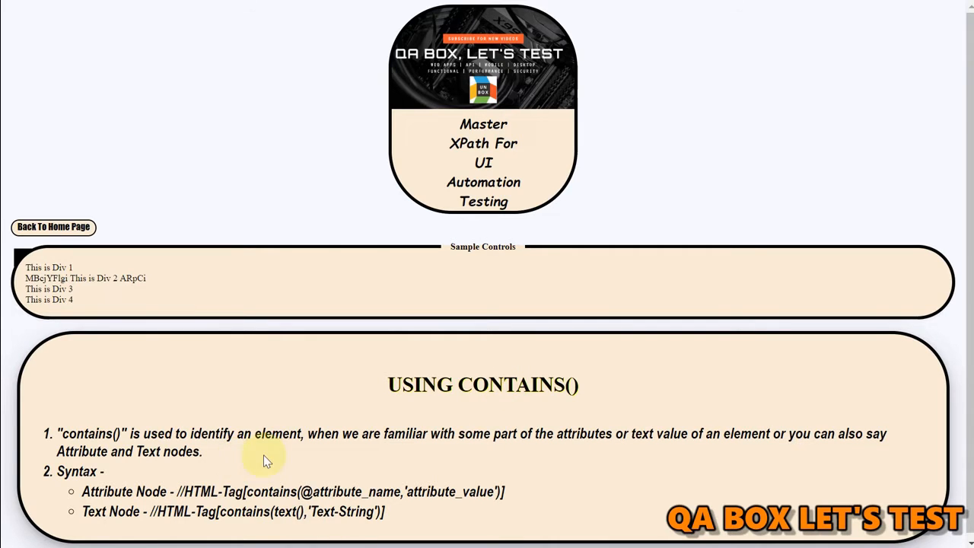
{"action": "mouse_move", "coordinate": [479, 441]}
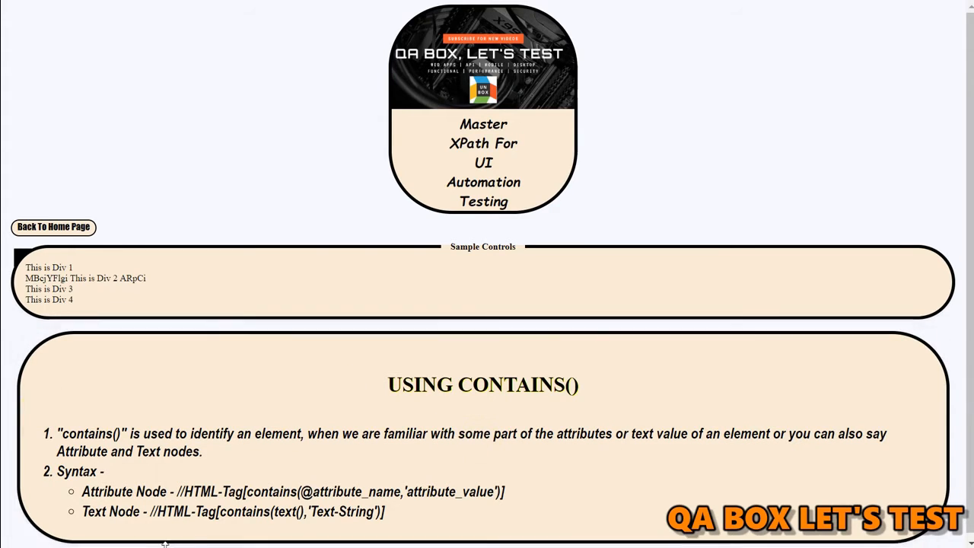
Highlight the attribute_name and Text-String placeholders in the XPath syntax, then right-click the page.
{"action": "double_click", "coordinate": [106, 491]}
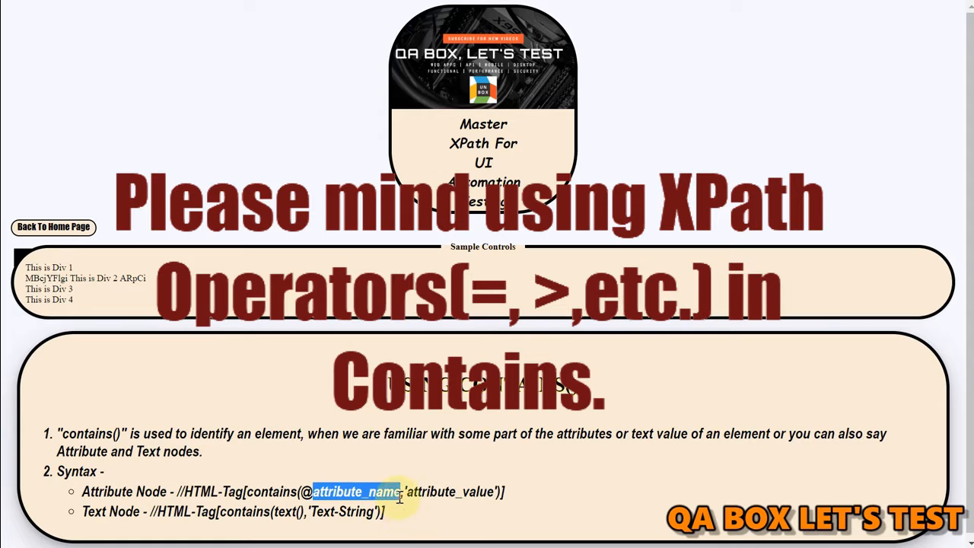
{"action": "left_click", "coordinate": [438, 512]}
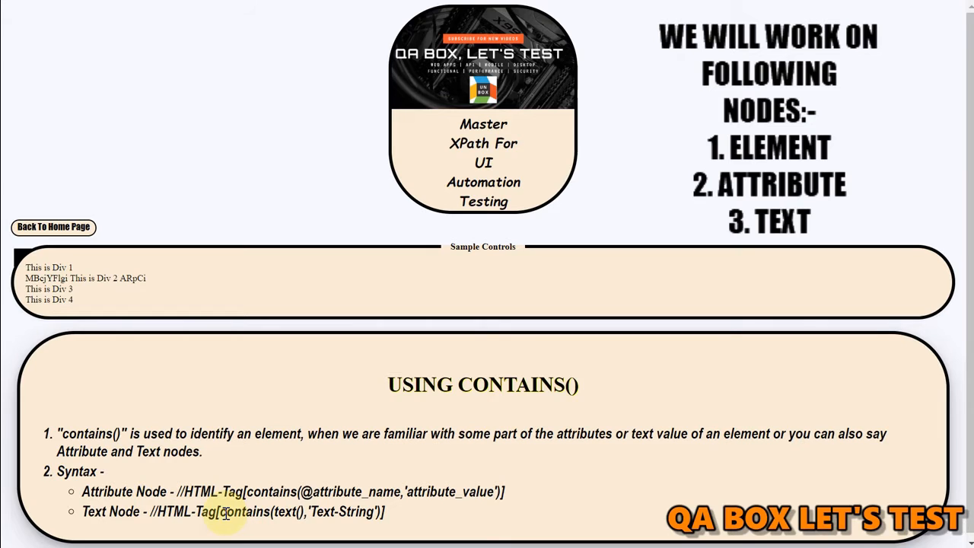
{"action": "double_click", "coordinate": [282, 511]}
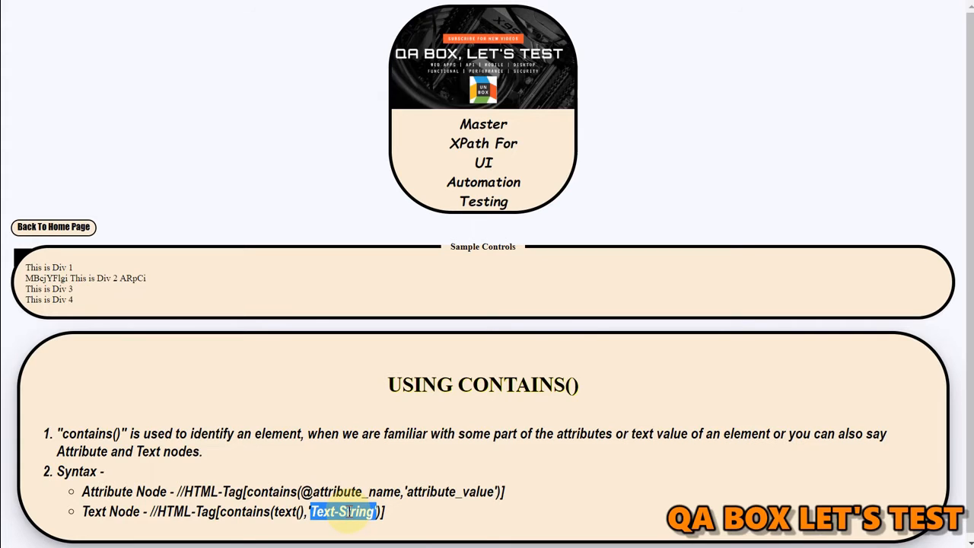
{"action": "left_click", "coordinate": [346, 511]}
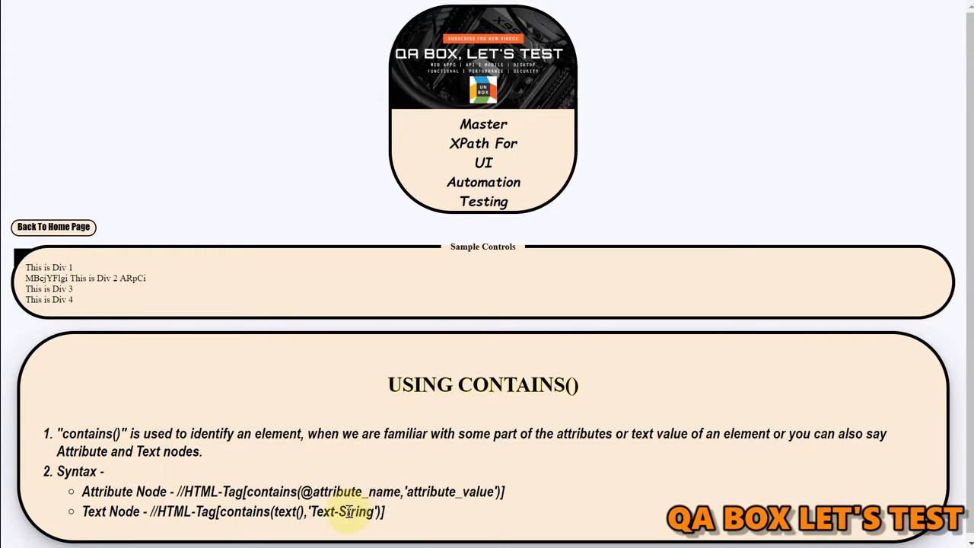
{"action": "double_click", "coordinate": [352, 511]}
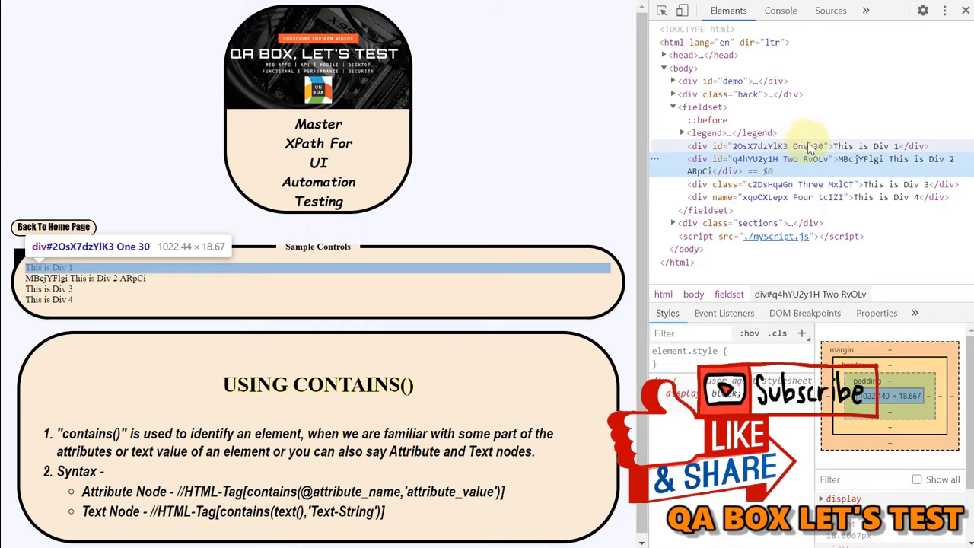
{"action": "mouse_move", "coordinate": [811, 184]}
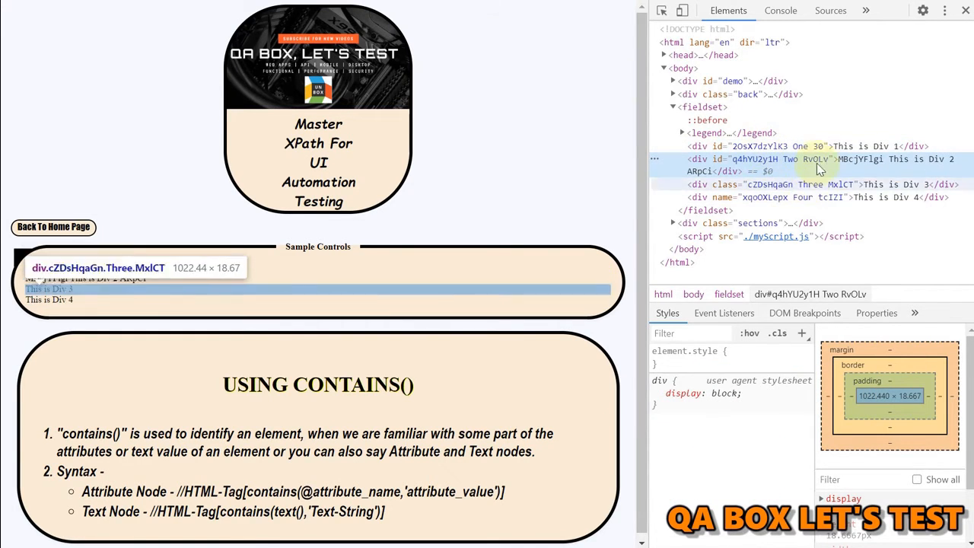
{"action": "mouse_move", "coordinate": [508, 163]}
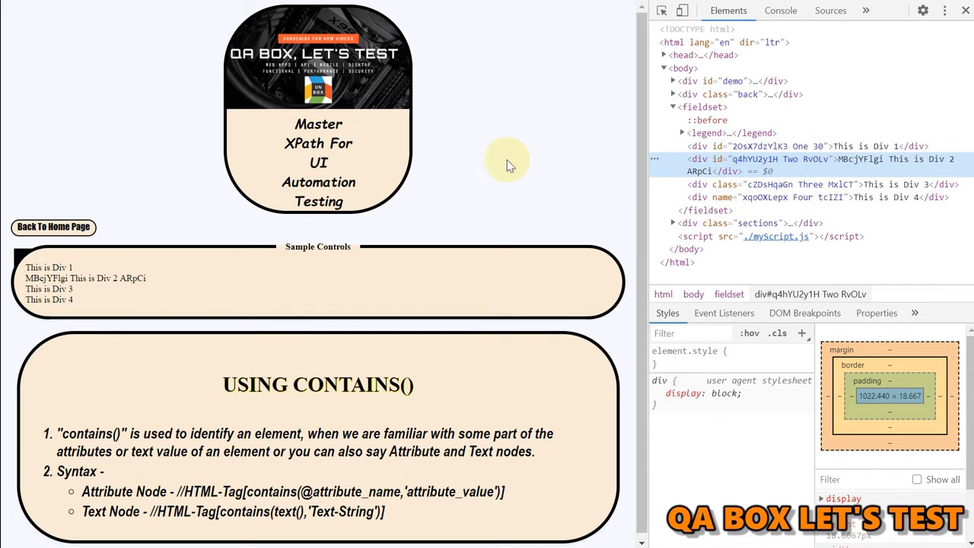
{"action": "right_click", "coordinate": [508, 160]}
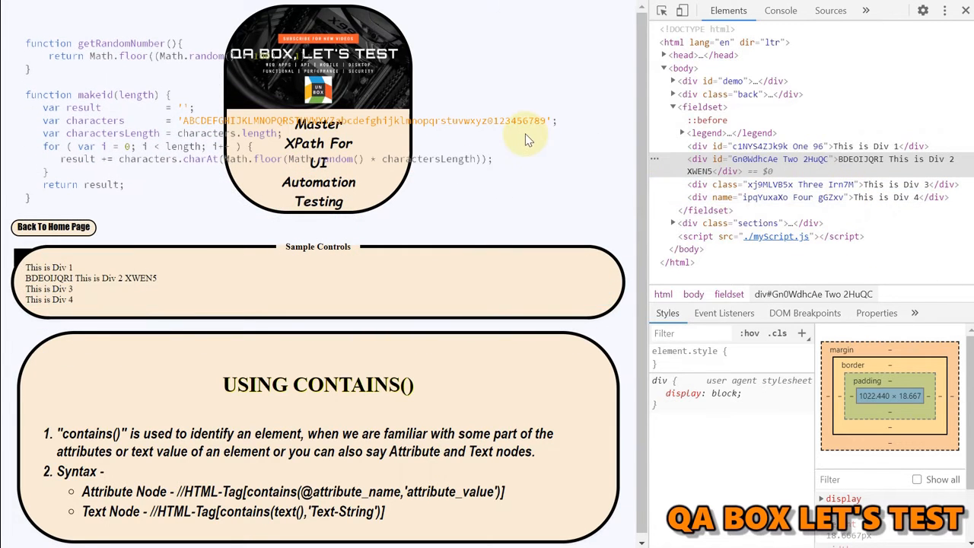
Reload the page from its context menu to regenerate the random ids and text.
{"action": "right_click", "coordinate": [529, 139]}
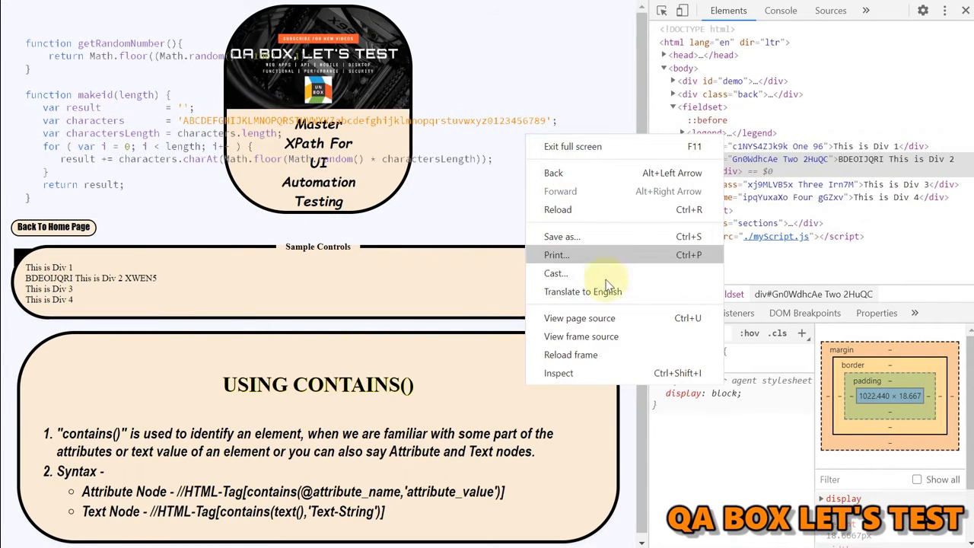
{"action": "left_click", "coordinate": [567, 220]}
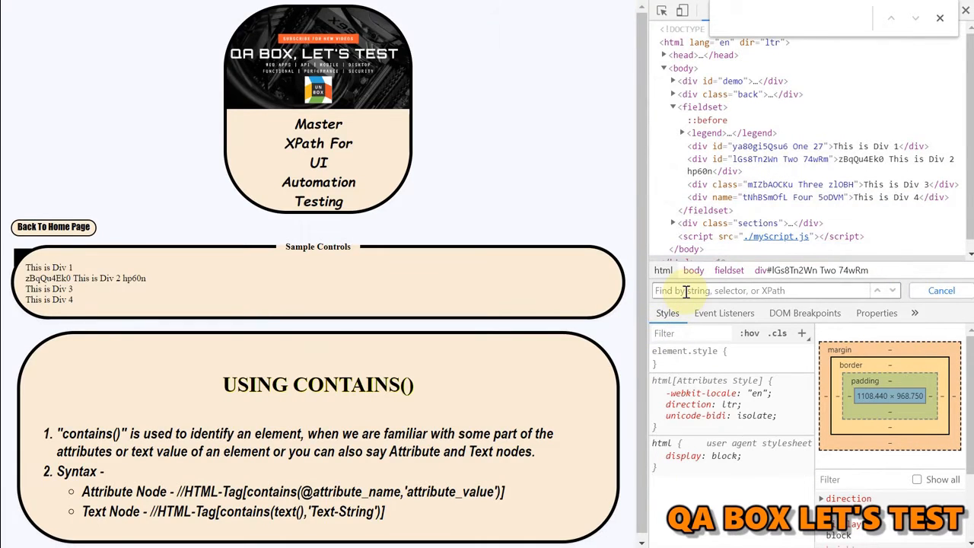
{"action": "mouse_move", "coordinate": [716, 210]}
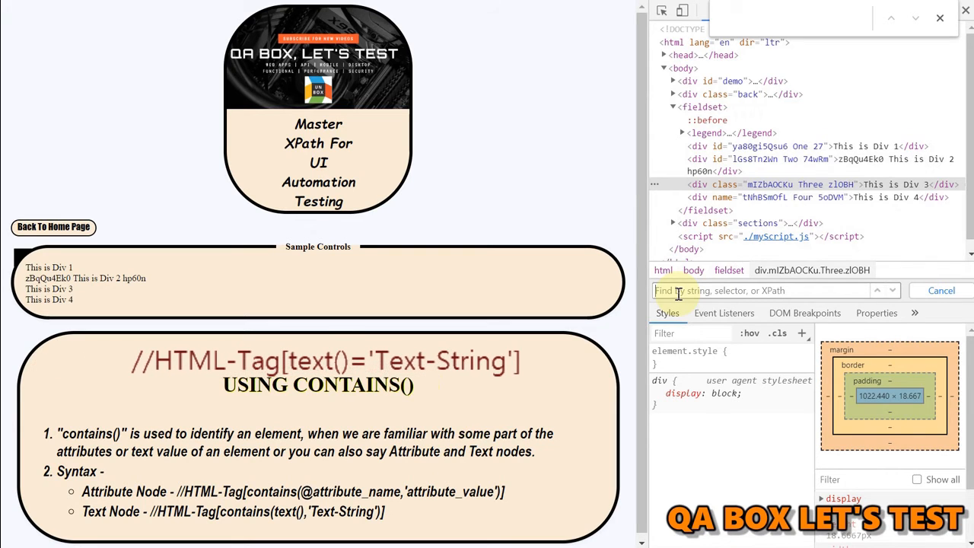
Enter the XPath //div[text()='This is Div 3'] in the Elements search box.
{"action": "type", "text": "//"}
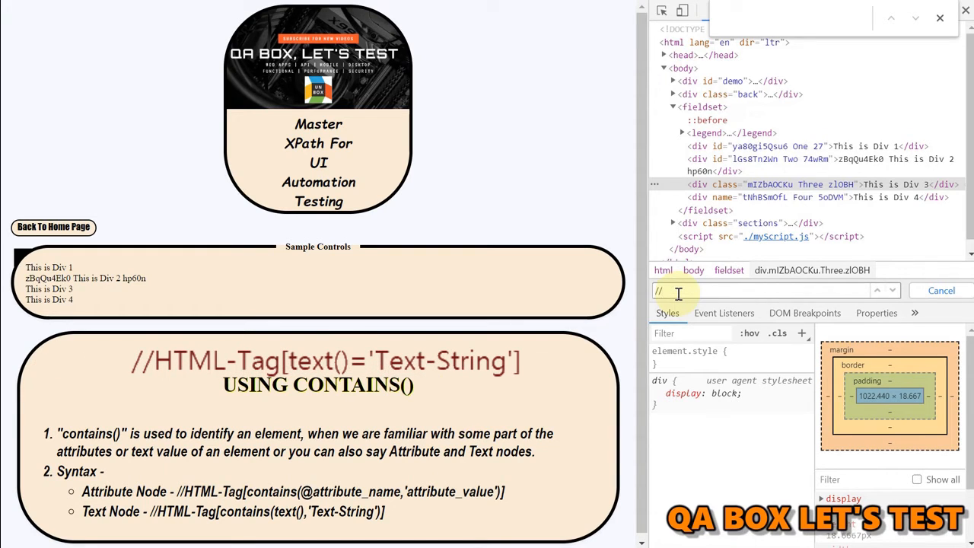
{"action": "type", "text": "div["}
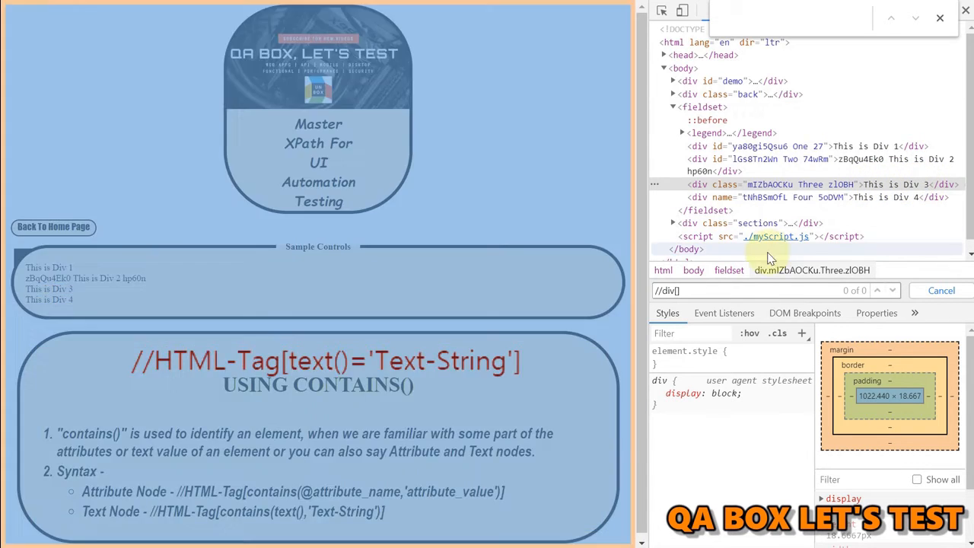
{"action": "left_click", "coordinate": [685, 290]}
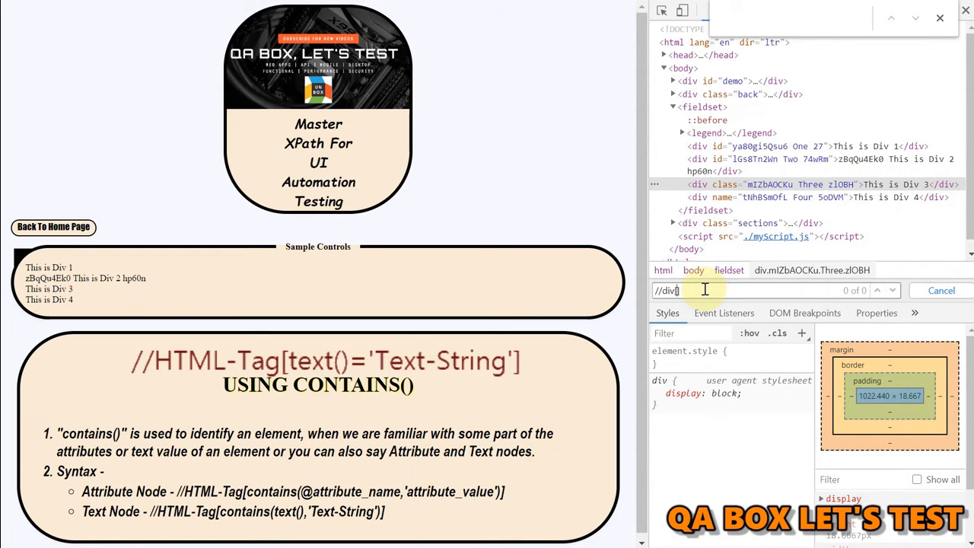
{"action": "type", "text": "[text]"}
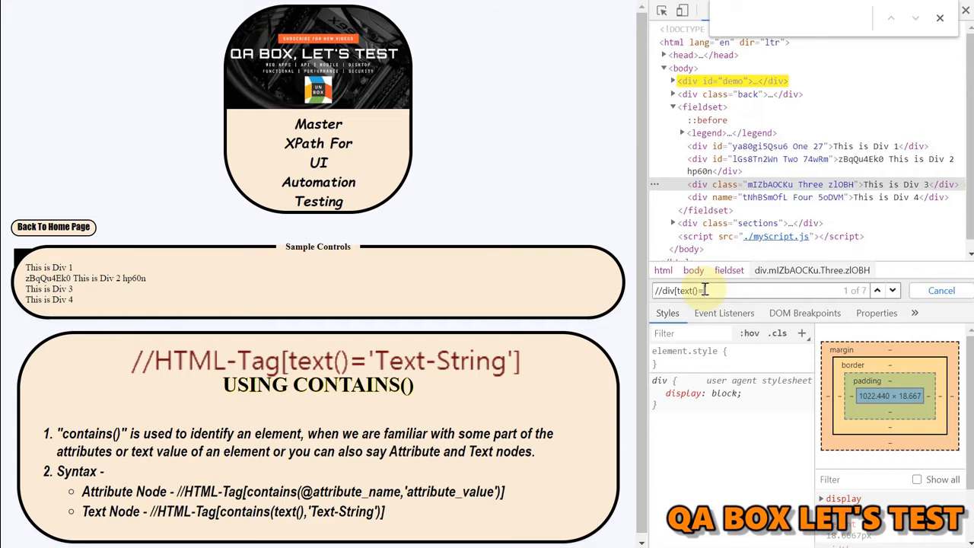
{"action": "type", "text": "'This is Div 3']"}
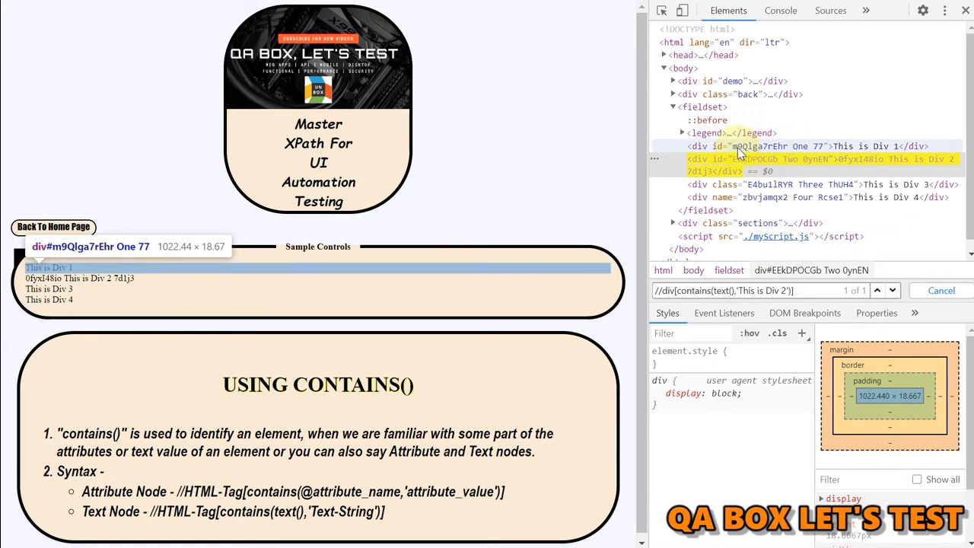
{"action": "mouse_move", "coordinate": [742, 152]}
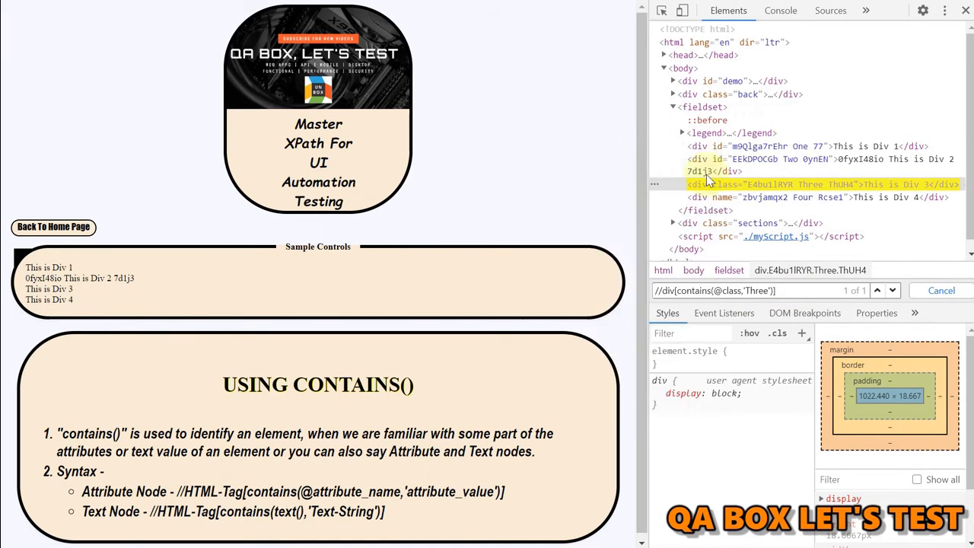
{"action": "mouse_move", "coordinate": [758, 190]}
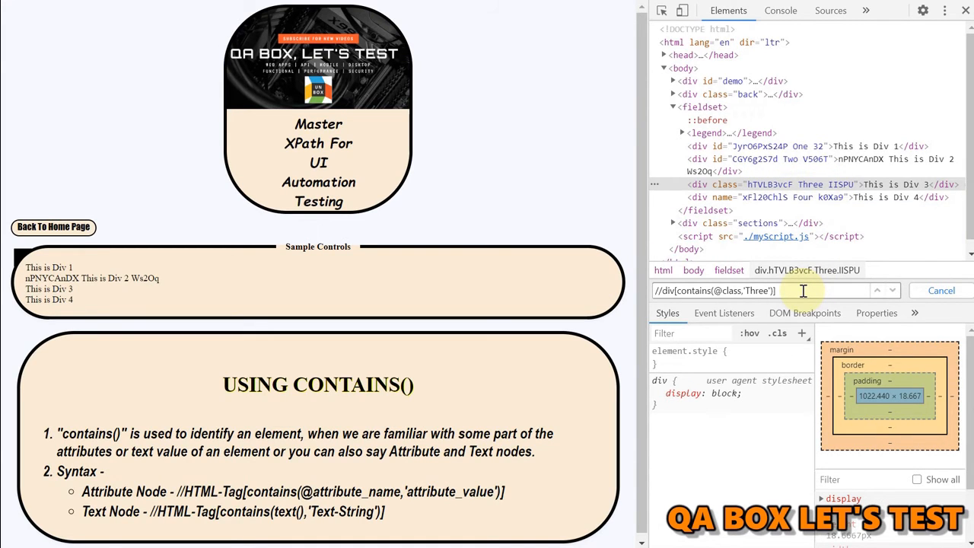
{"action": "key", "text": "Enter"}
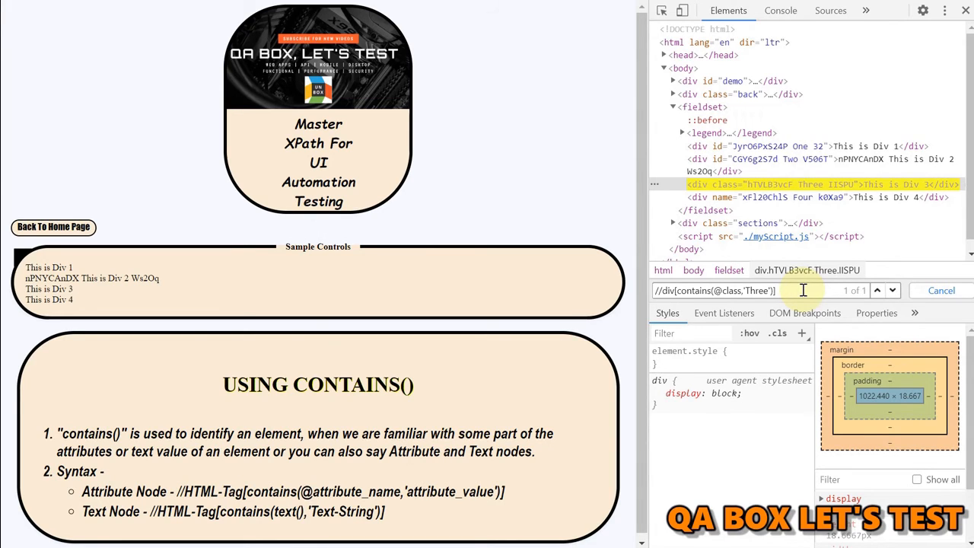
{"action": "mouse_move", "coordinate": [803, 290]}
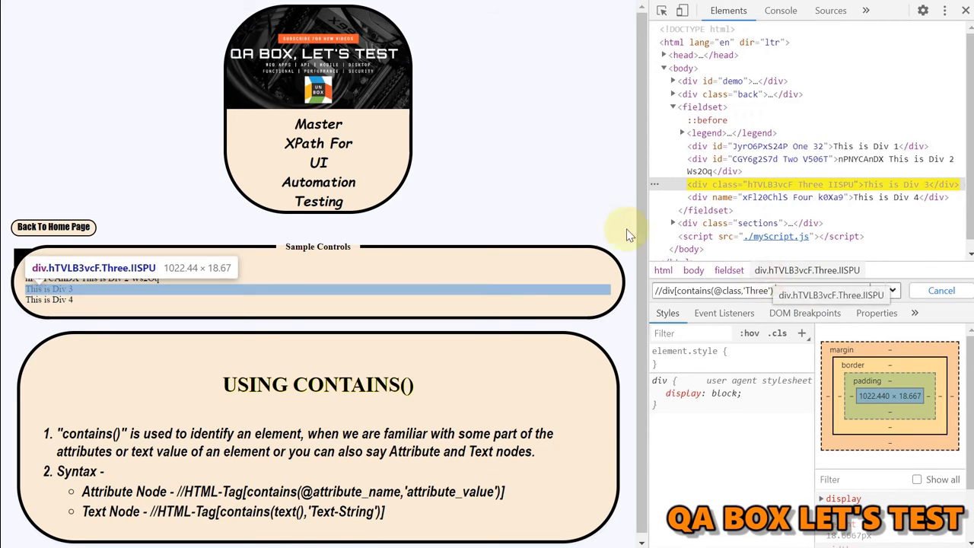
{"action": "left_click", "coordinate": [712, 290]}
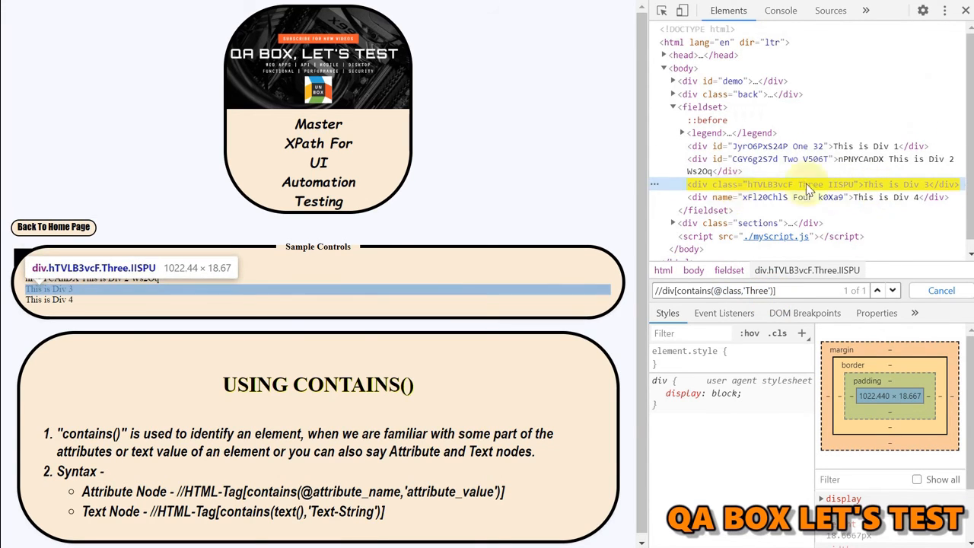
{"action": "mouse_move", "coordinate": [834, 189]}
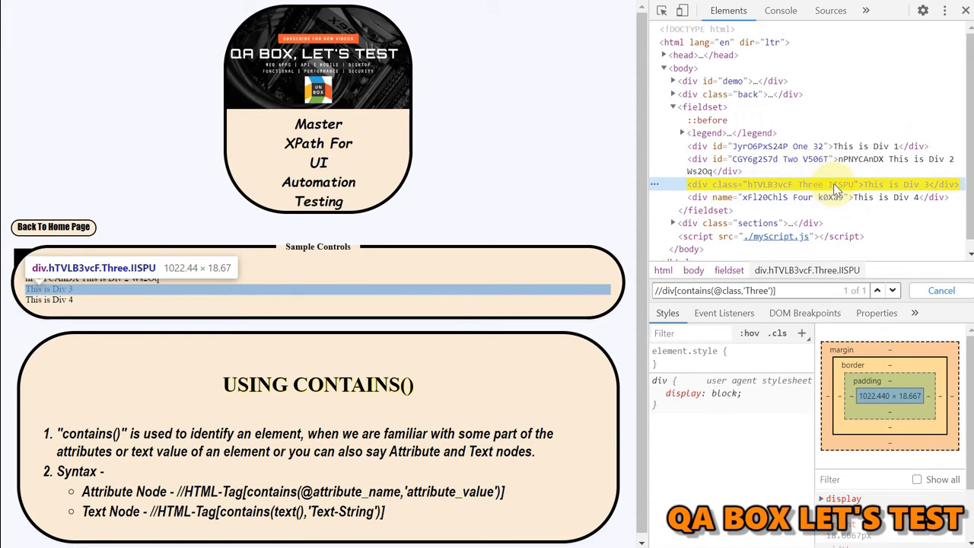
{"action": "mouse_move", "coordinate": [913, 188]}
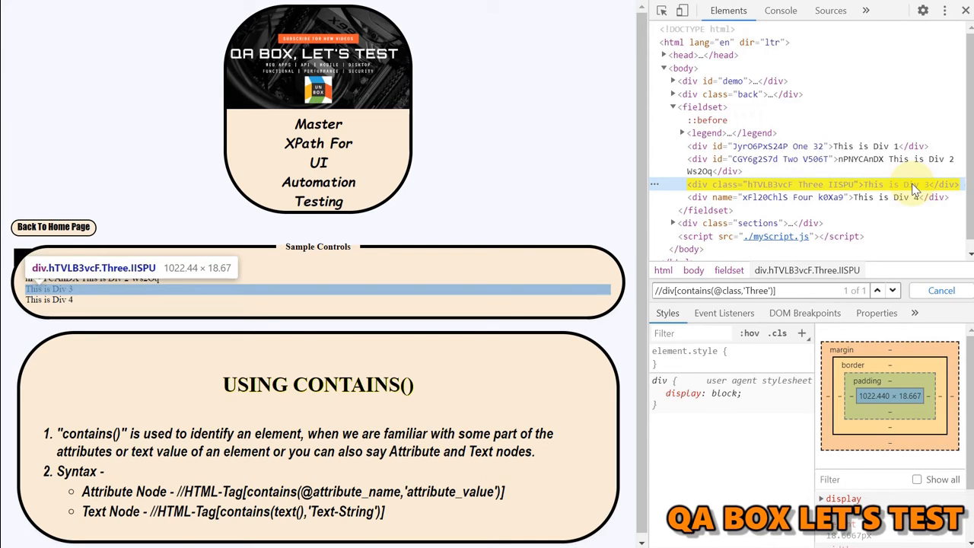
{"action": "mouse_move", "coordinate": [919, 191]}
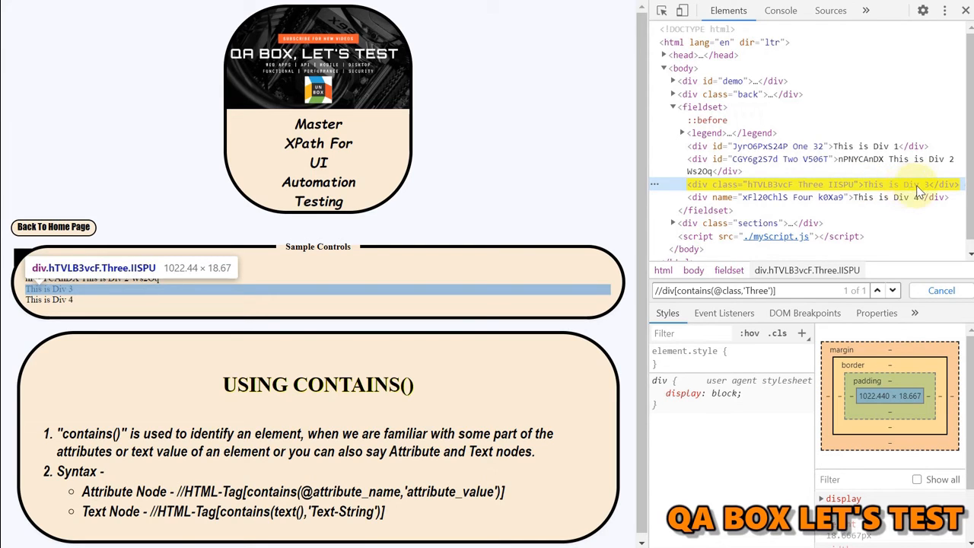
{"action": "mouse_move", "coordinate": [747, 185]}
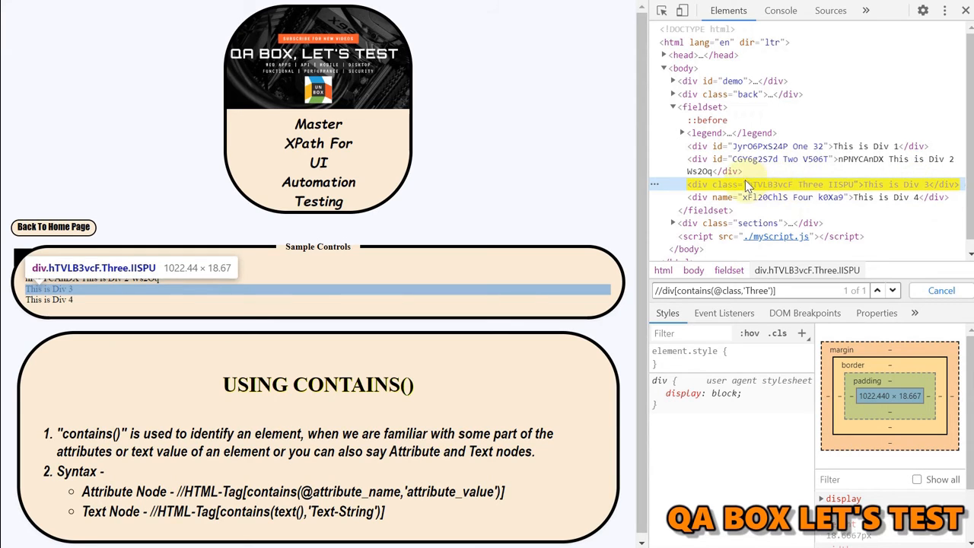